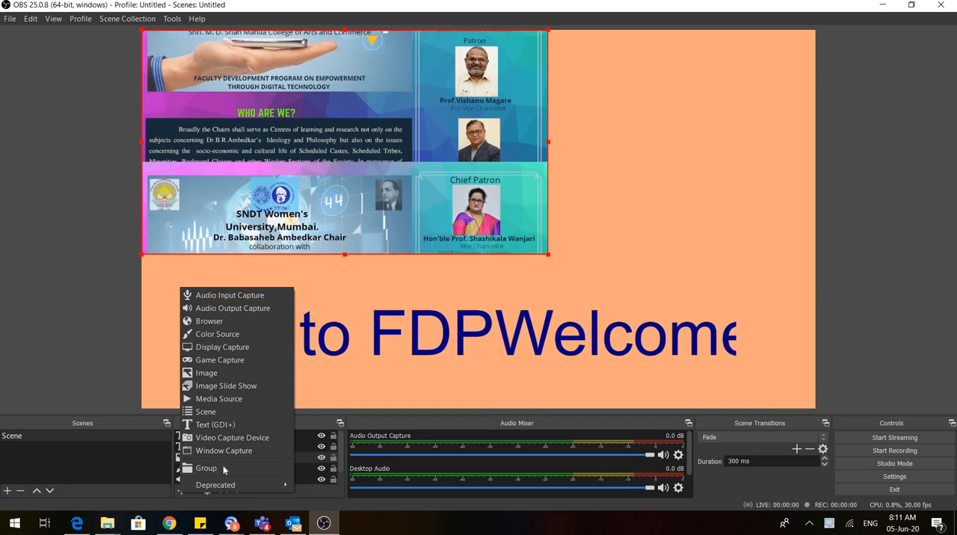
Add an Integrated Camera video capture device source to the scene.
{"action": "left_click", "coordinate": [232, 437]}
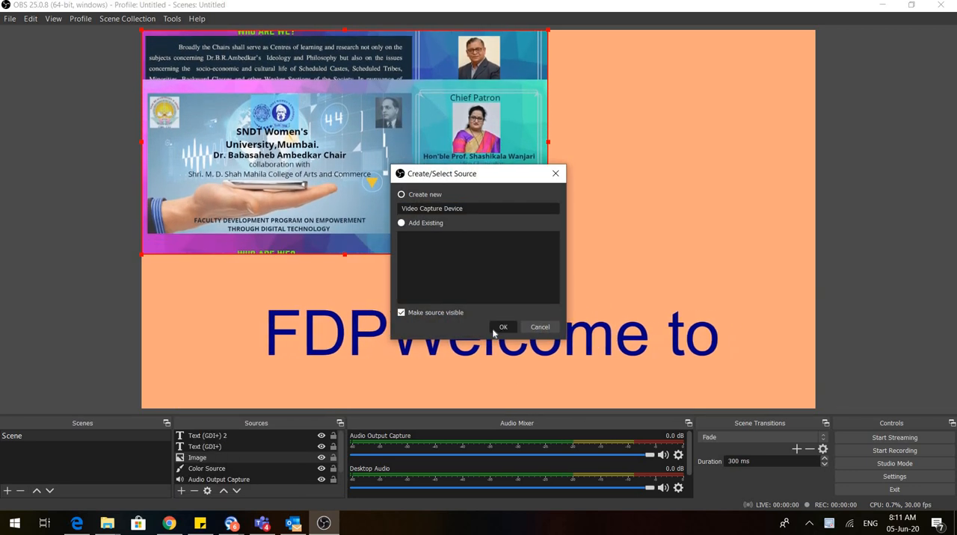
{"action": "left_click", "coordinate": [503, 327]}
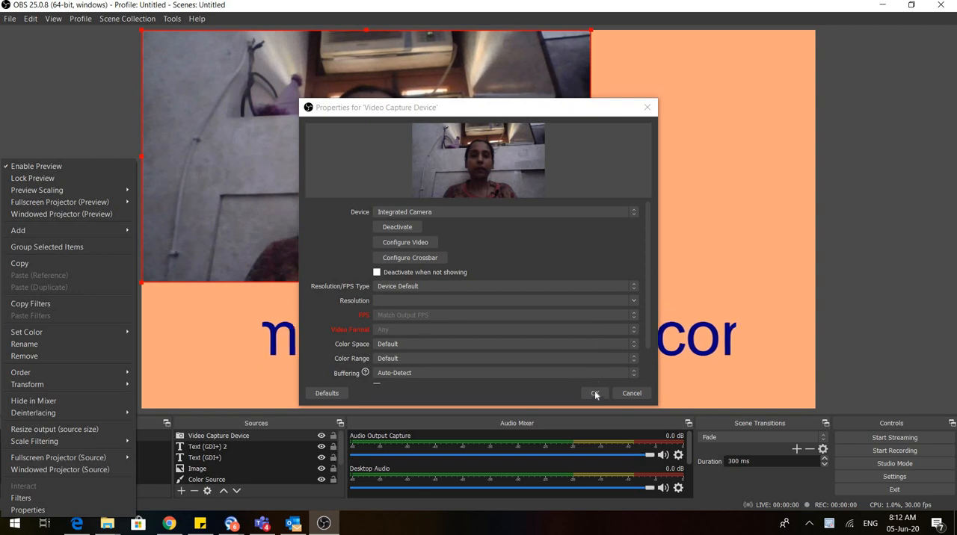
{"action": "left_click", "coordinate": [594, 393]}
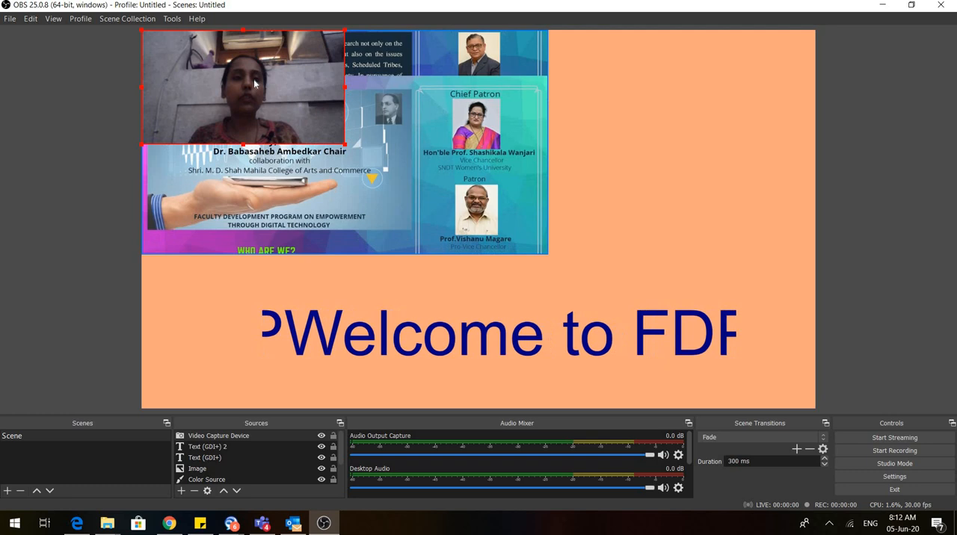
Shrink the webcam feed into a small box in the scene's top-right corner.
{"action": "left_click_drag", "start_coordinate": [243, 86], "coordinate": [681, 120]}
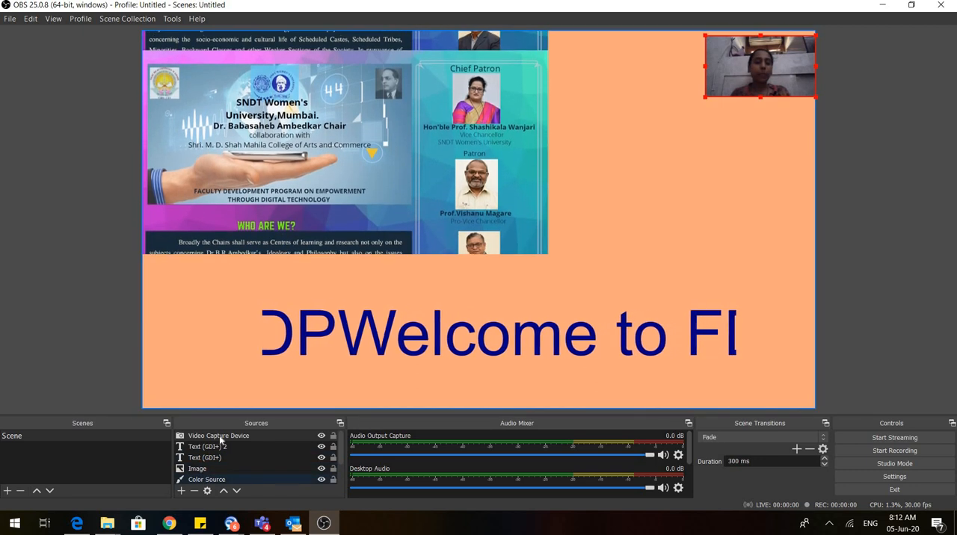
{"action": "left_click", "coordinate": [204, 446]}
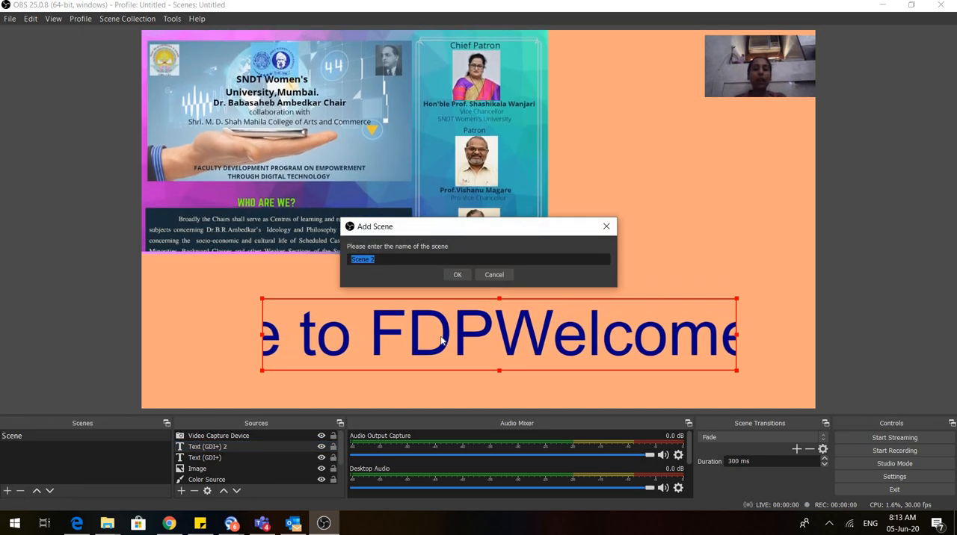
Create a scene named 'Scene 2' and switch to its empty canvas.
{"action": "left_click", "coordinate": [457, 275]}
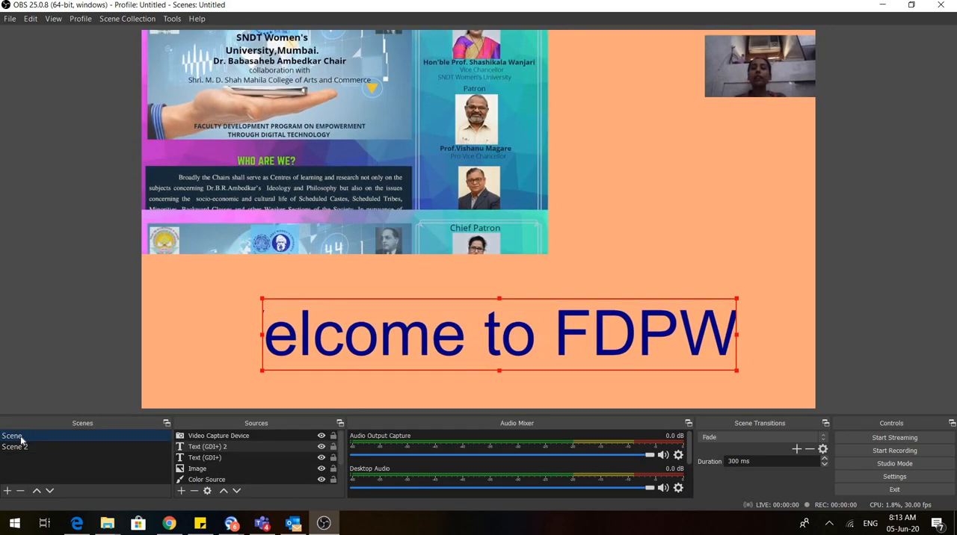
{"action": "left_click", "coordinate": [15, 446]}
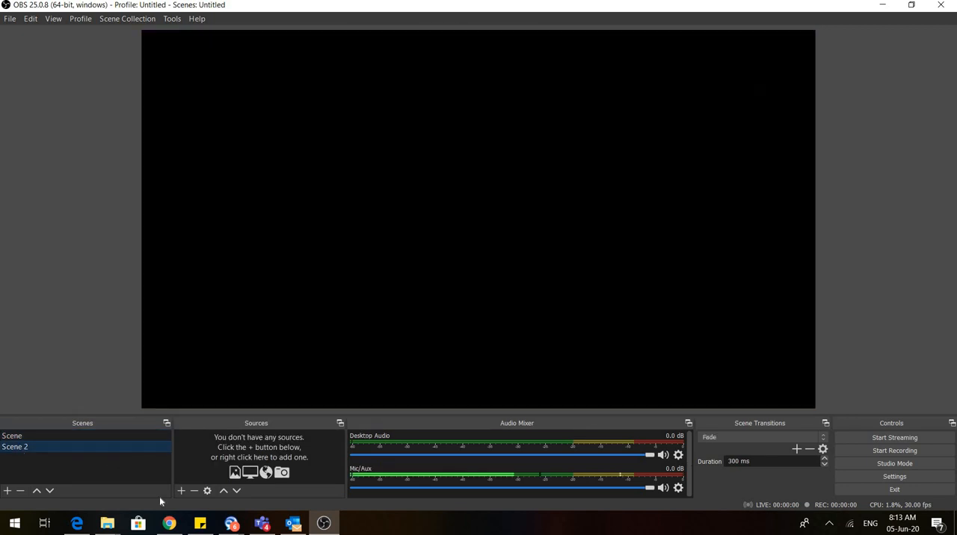
{"action": "mouse_move", "coordinate": [180, 491]}
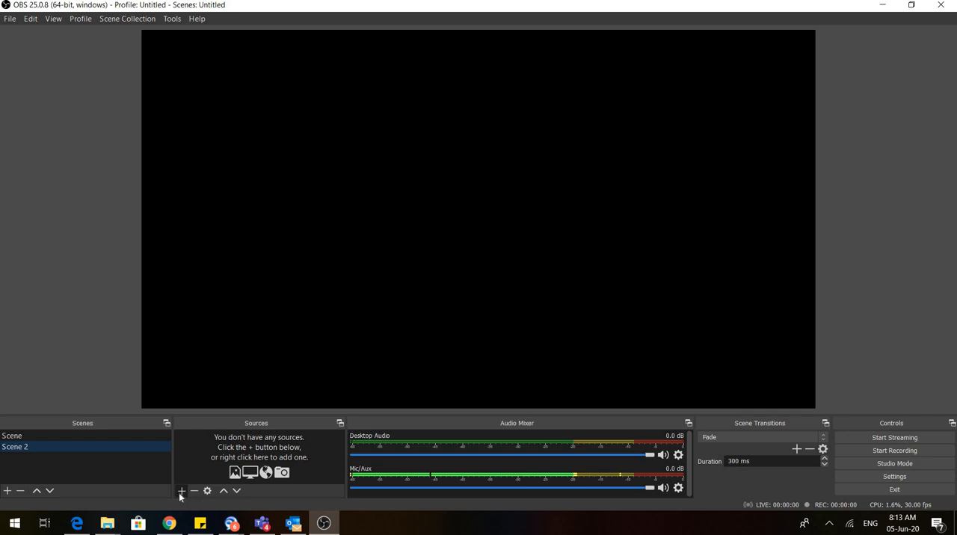
Add a new Image Slide Show source to Scene 2.
{"action": "left_click", "coordinate": [181, 491]}
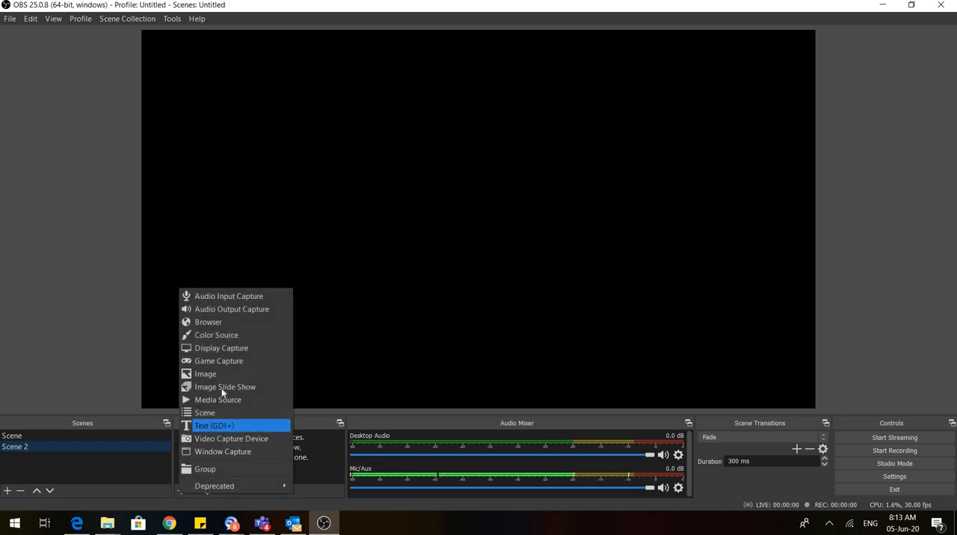
{"action": "mouse_move", "coordinate": [224, 388]}
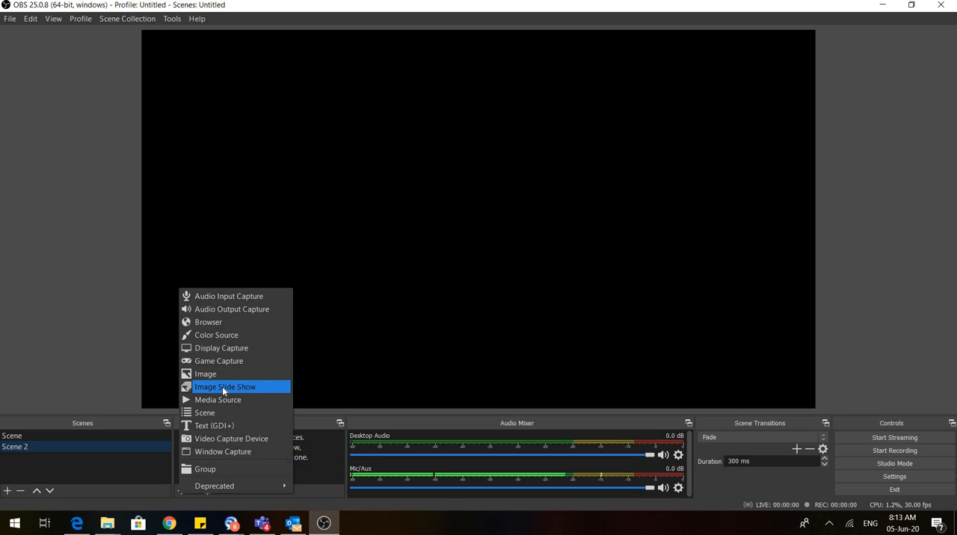
{"action": "left_click", "coordinate": [225, 387]}
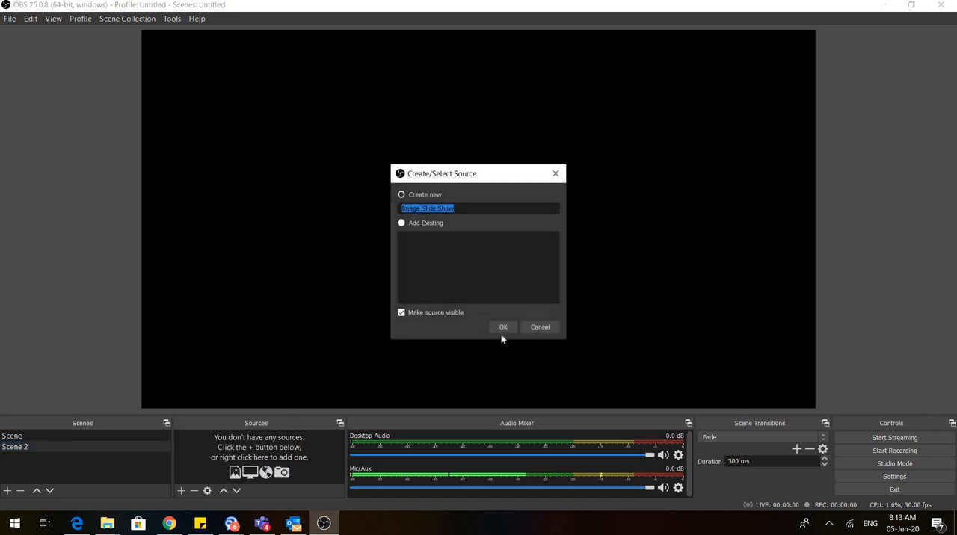
{"action": "left_click", "coordinate": [504, 326]}
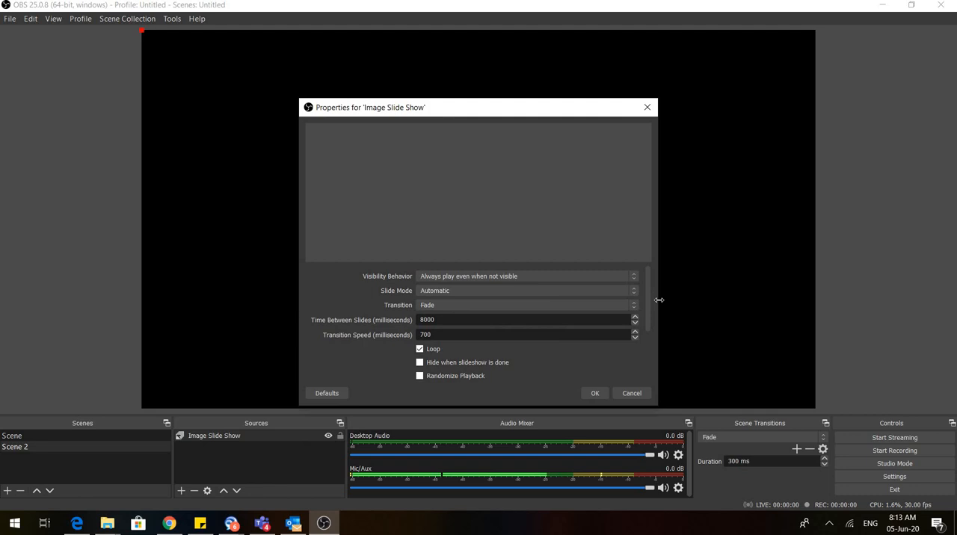
{"action": "mouse_move", "coordinate": [646, 366]}
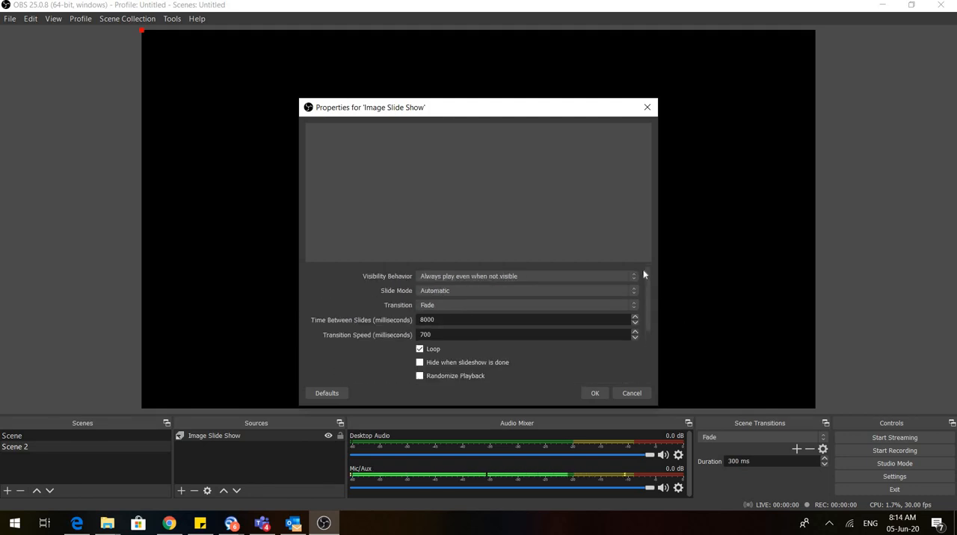
{"action": "mouse_move", "coordinate": [650, 337]}
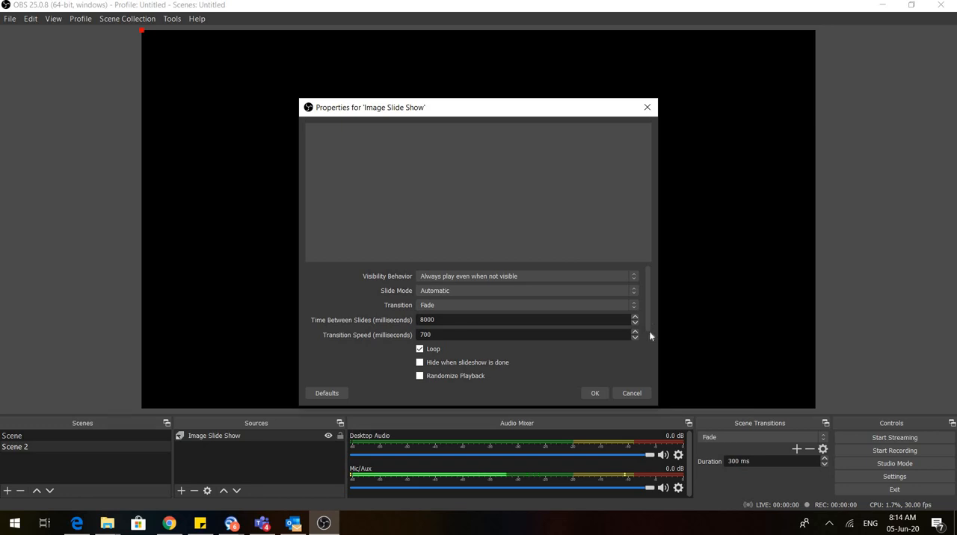
Set the slideshow's image directory to the Desktop folder 'obs image 1'.
{"action": "scroll", "scroll_direction": "down", "scroll_amount": 3}
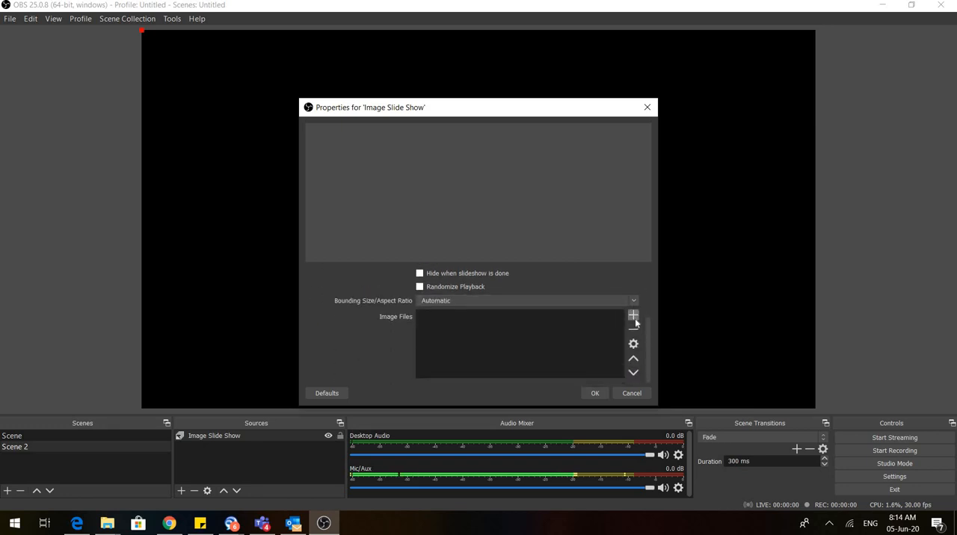
{"action": "left_click", "coordinate": [634, 315]}
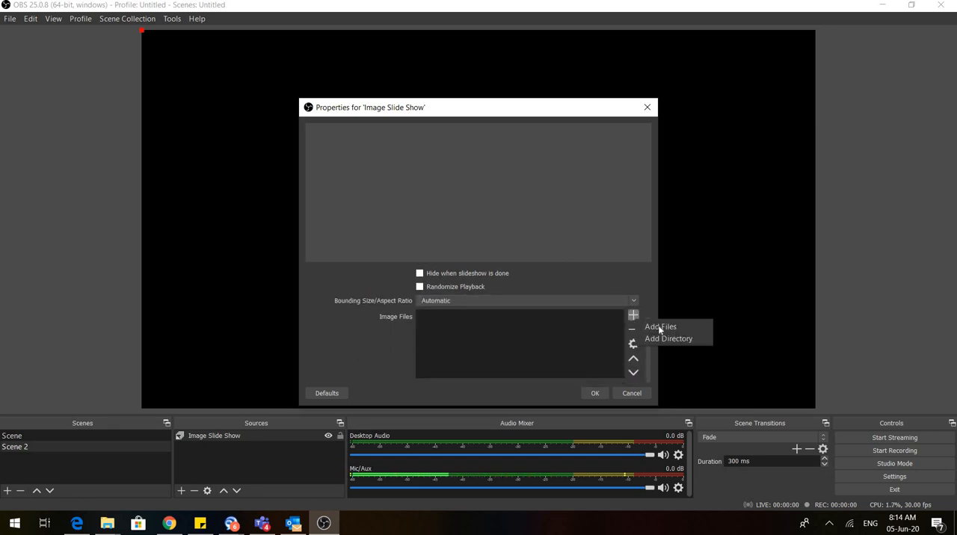
{"action": "mouse_move", "coordinate": [668, 339]}
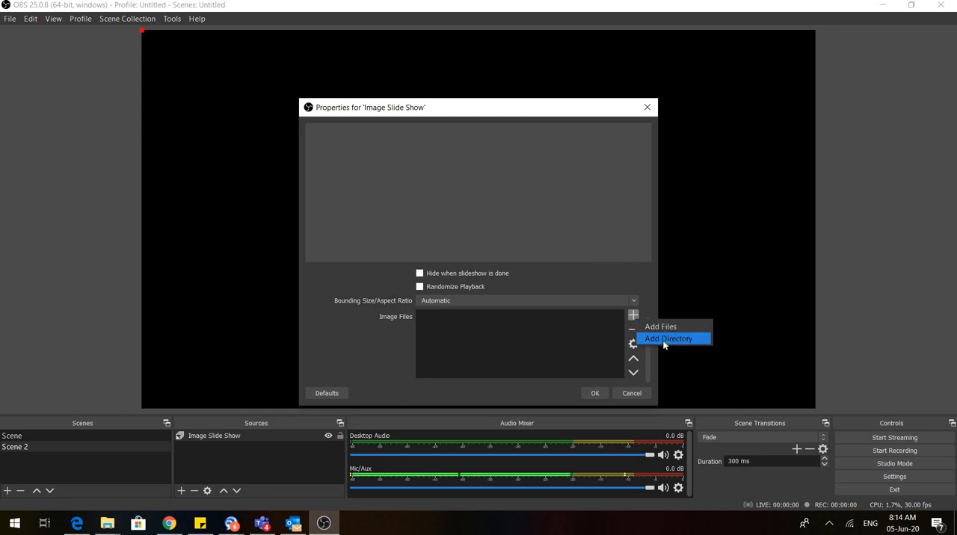
{"action": "left_click", "coordinate": [667, 339]}
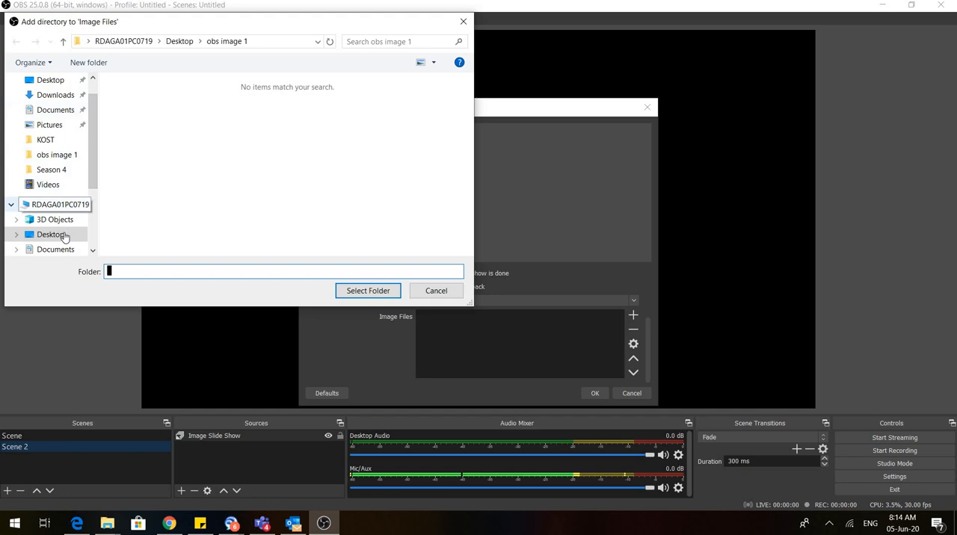
{"action": "left_click", "coordinate": [50, 234]}
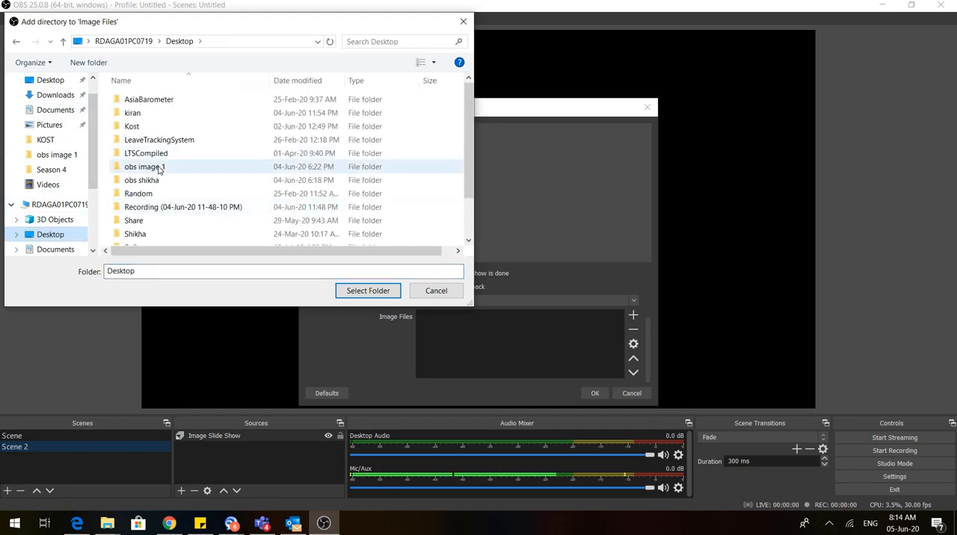
{"action": "left_click", "coordinate": [368, 291]}
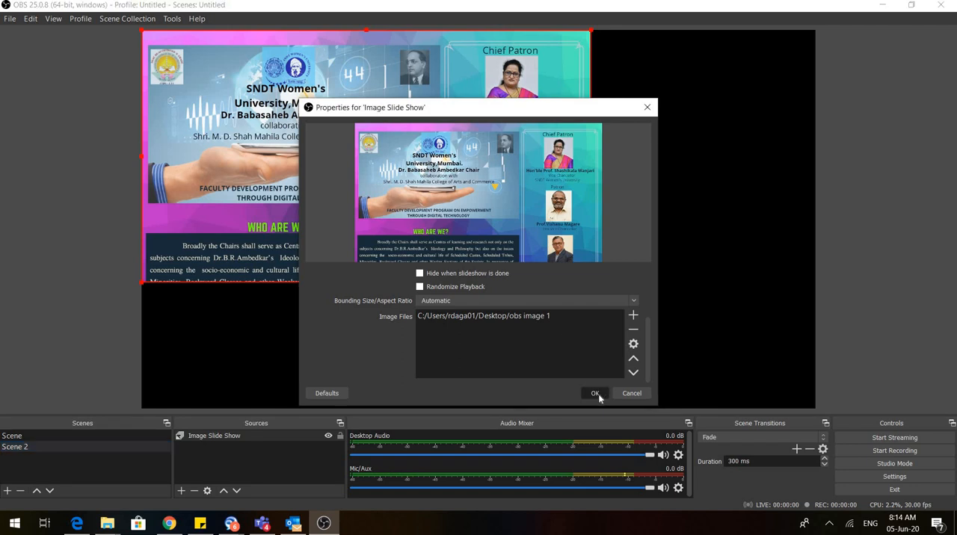
{"action": "left_click", "coordinate": [594, 393]}
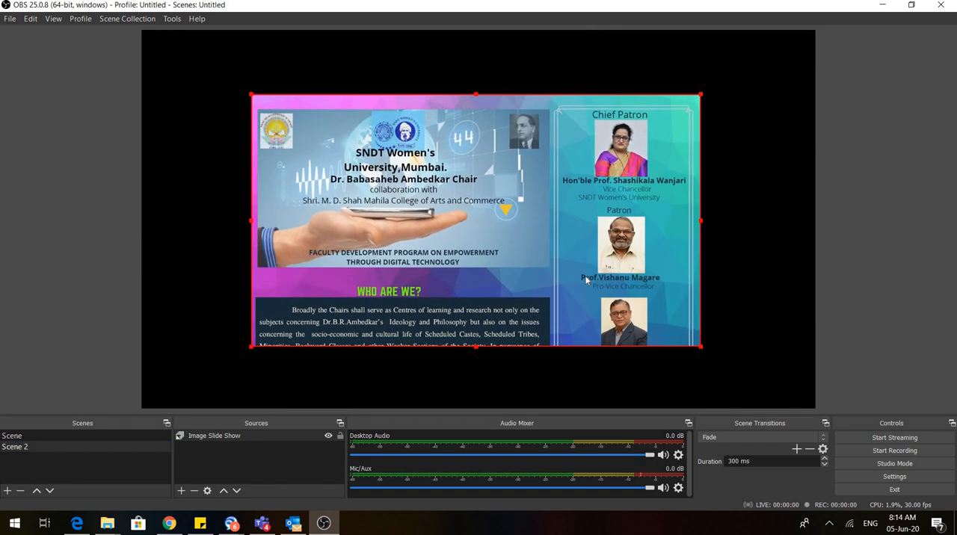
Stretch the Scene 2 slideshow source to fill the whole canvas.
{"action": "right_click", "coordinate": [583, 280]}
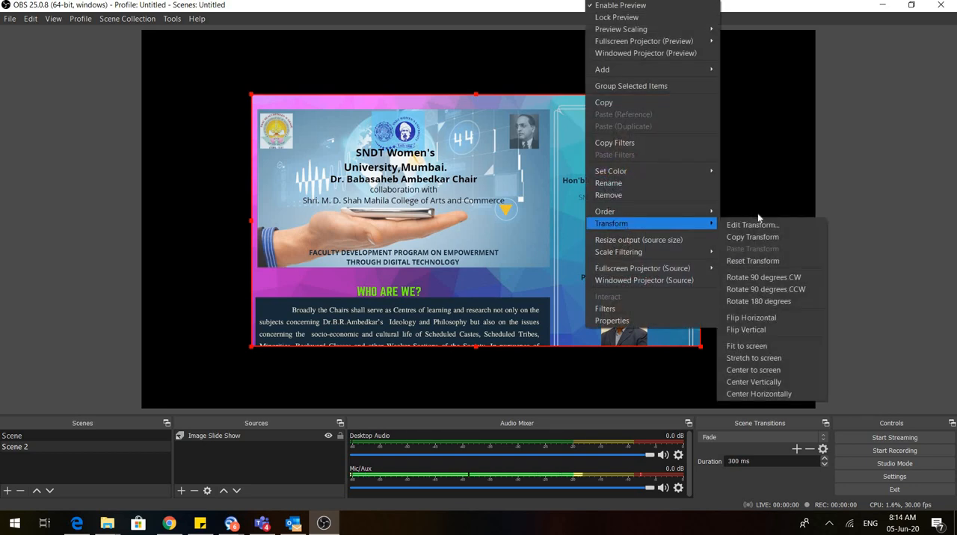
{"action": "mouse_move", "coordinate": [754, 357]}
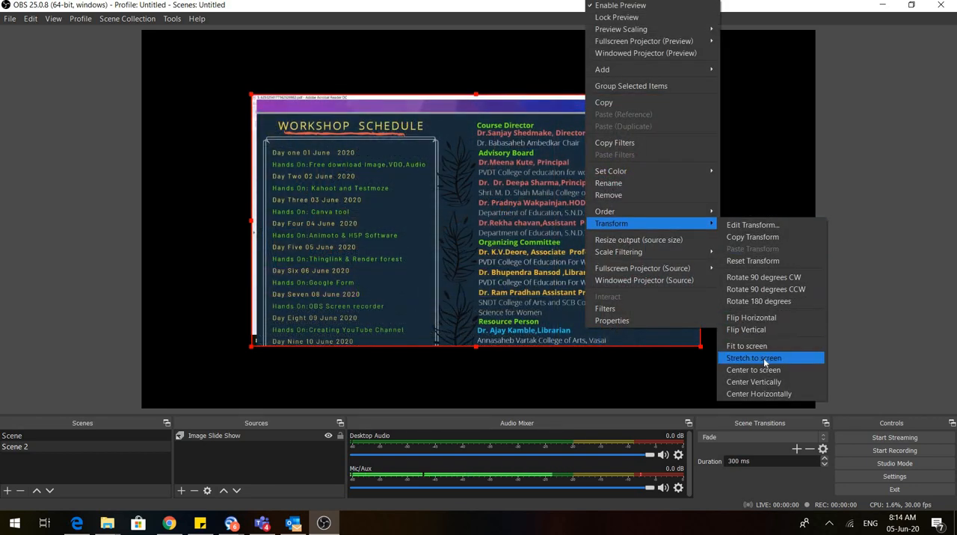
{"action": "left_click", "coordinate": [753, 358]}
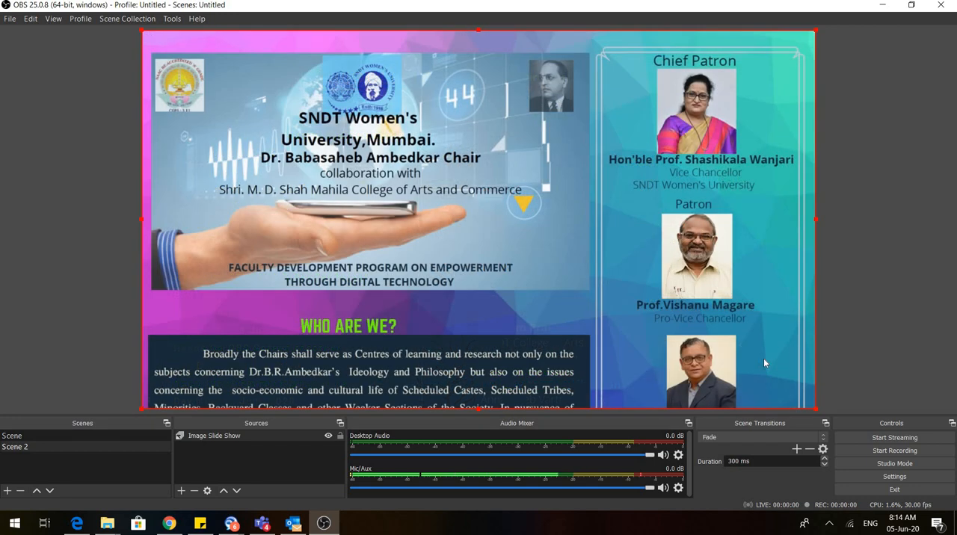
{"action": "mouse_move", "coordinate": [265, 97]}
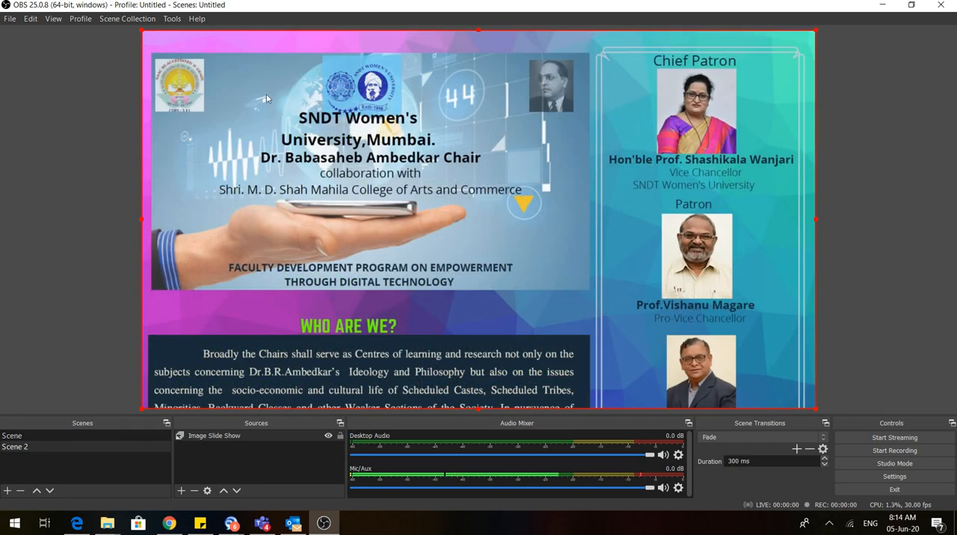
{"action": "mouse_move", "coordinate": [513, 338]}
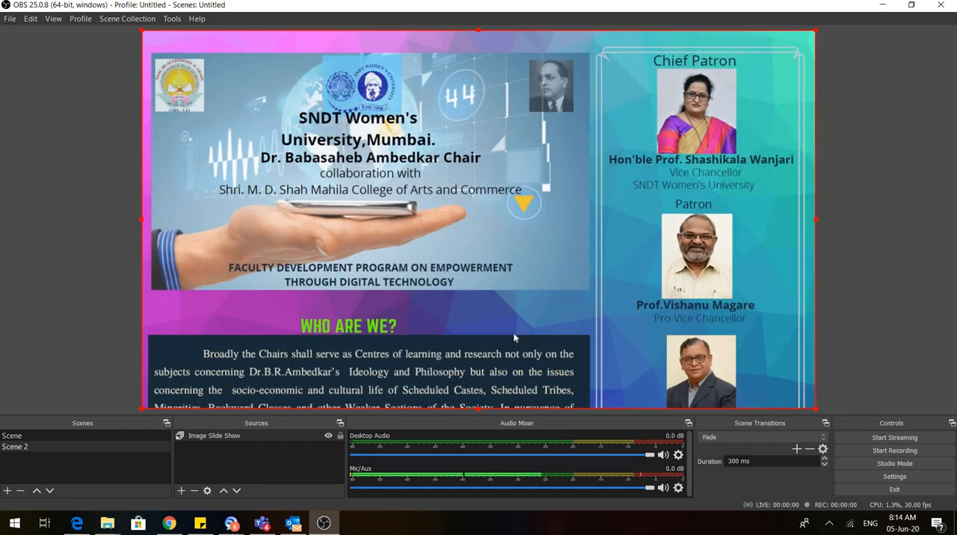
{"action": "right_click", "coordinate": [515, 338]}
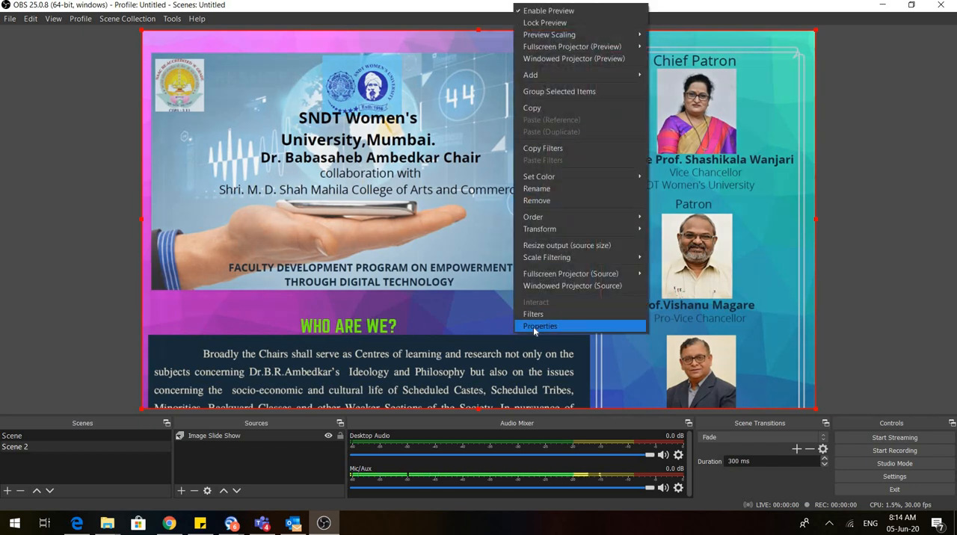
Set the slideshow transition to Swipe and slide mode to Manual hotkey control.
{"action": "left_click", "coordinate": [540, 326]}
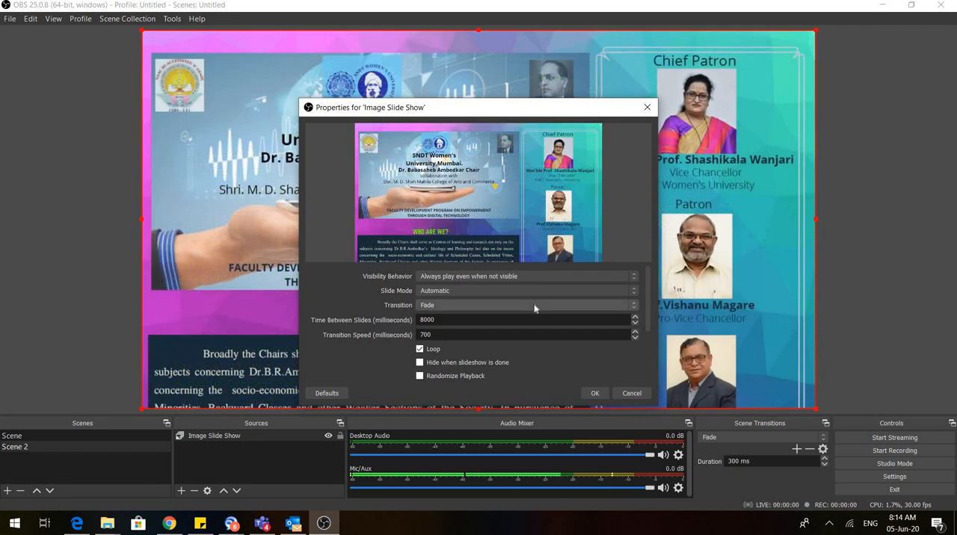
{"action": "left_click", "coordinate": [527, 305]}
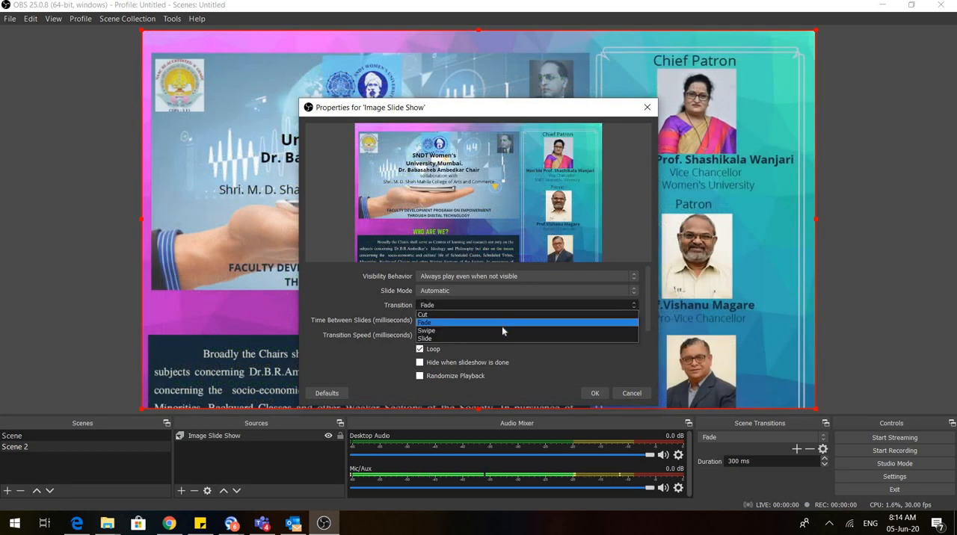
{"action": "left_click", "coordinate": [427, 330]}
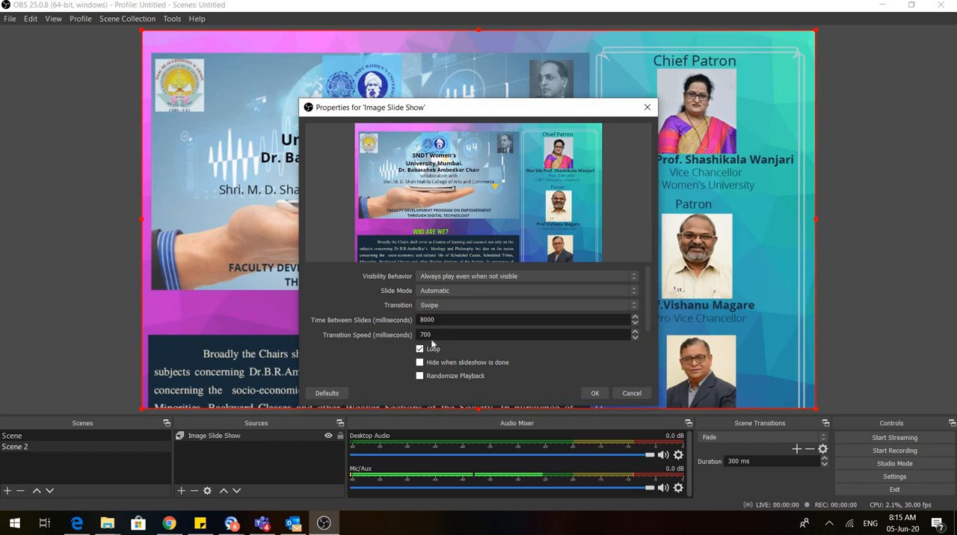
{"action": "mouse_move", "coordinate": [434, 367]}
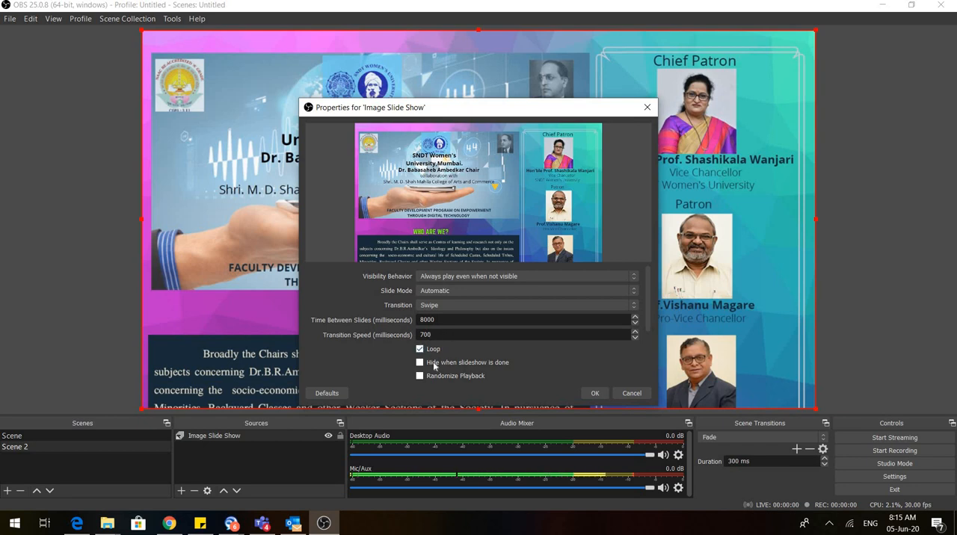
{"action": "left_click", "coordinate": [524, 335]}
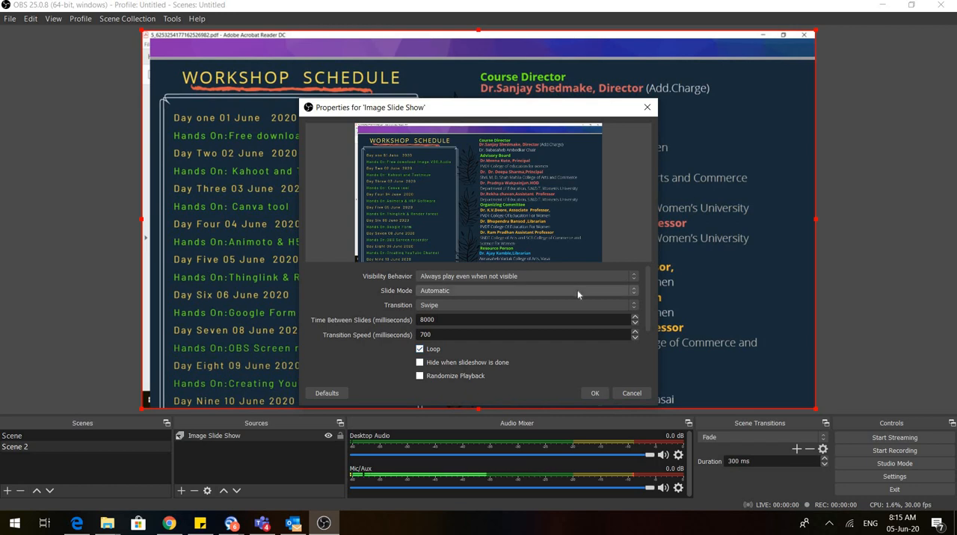
{"action": "left_click", "coordinate": [526, 305]}
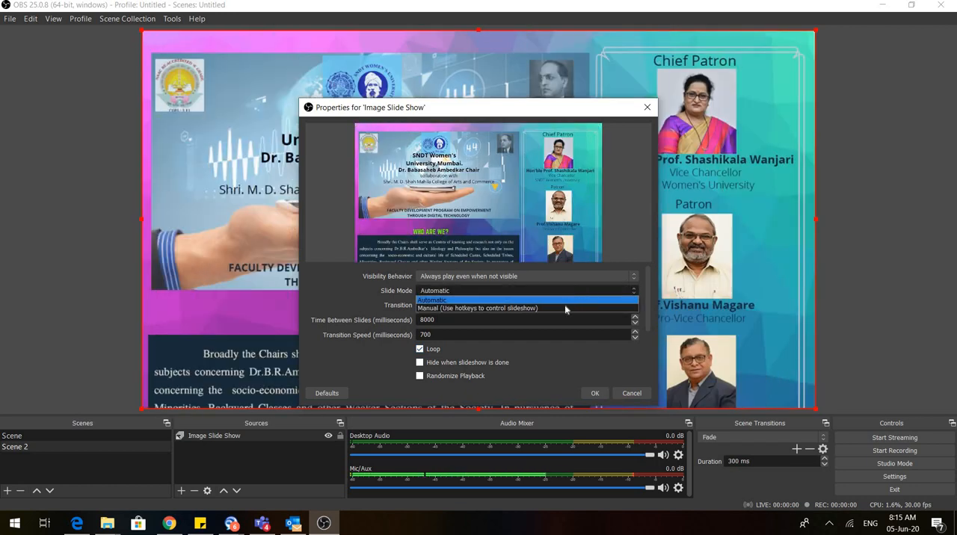
{"action": "left_click", "coordinate": [524, 309]}
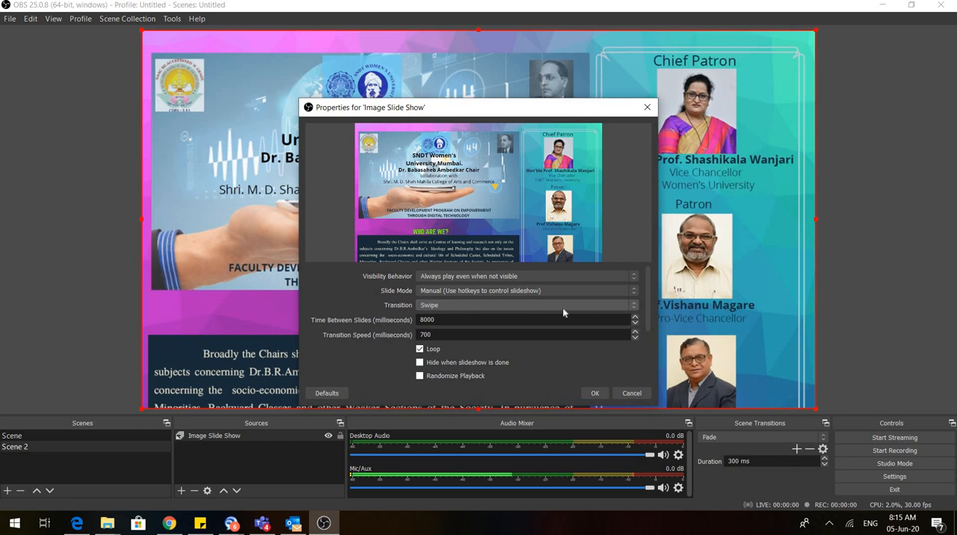
{"action": "left_click", "coordinate": [595, 393]}
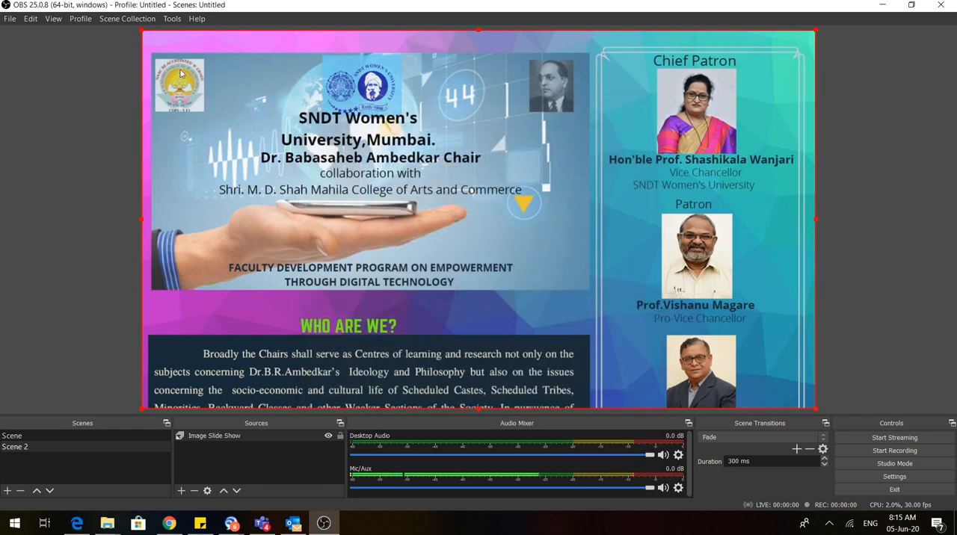
Assign the Right and Left arrow keys to the slideshow's Next and Previous Slide hotkeys.
{"action": "left_click", "coordinate": [10, 18]}
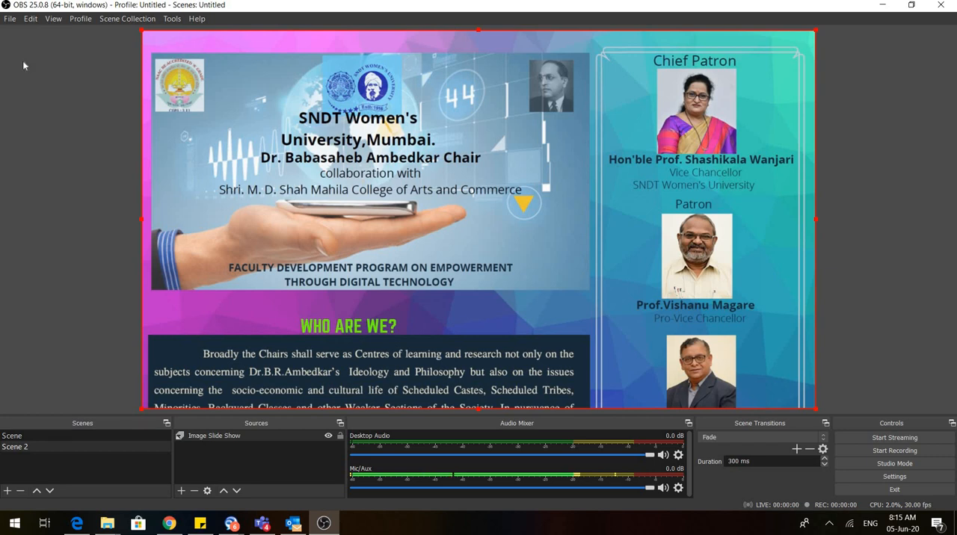
{"action": "left_click", "coordinate": [894, 476]}
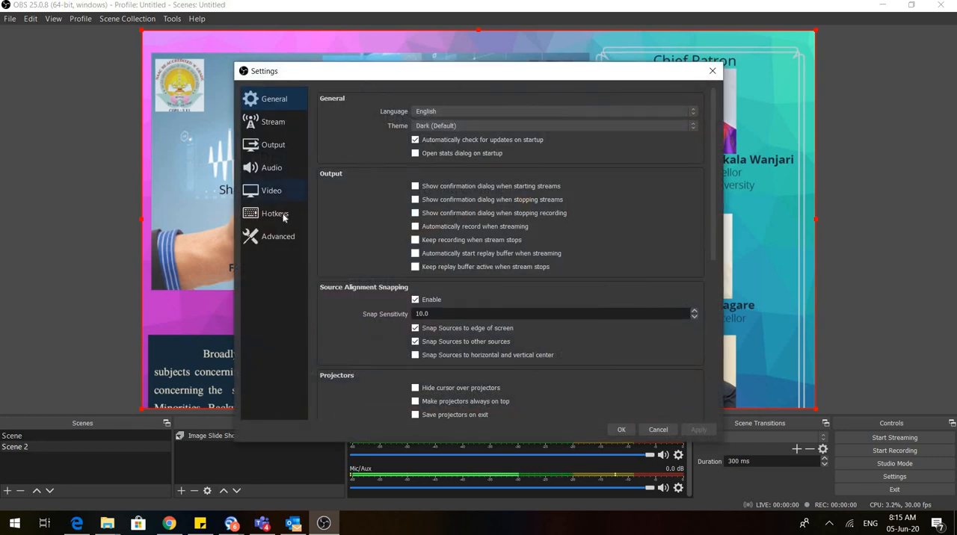
{"action": "left_click", "coordinate": [275, 213]}
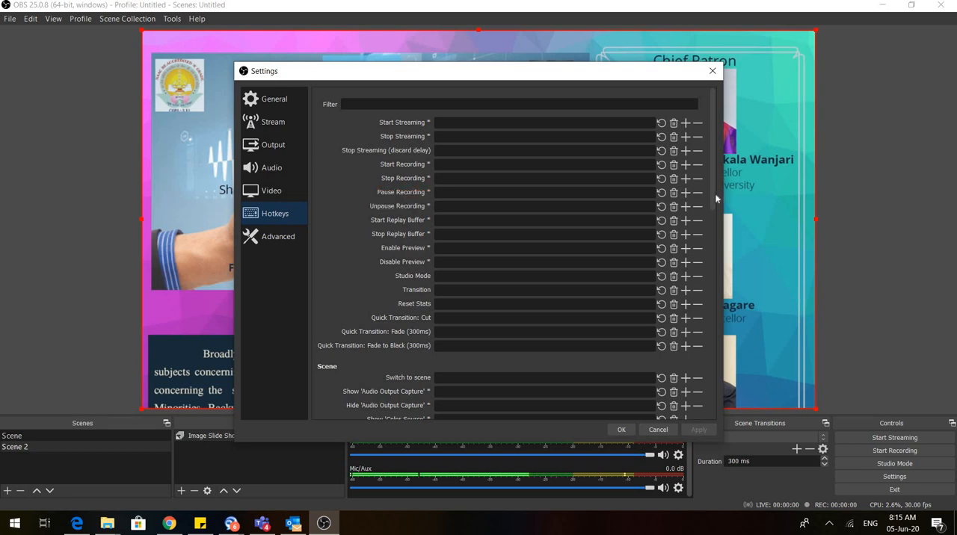
{"action": "scroll", "scroll_direction": "down", "scroll_amount": 3}
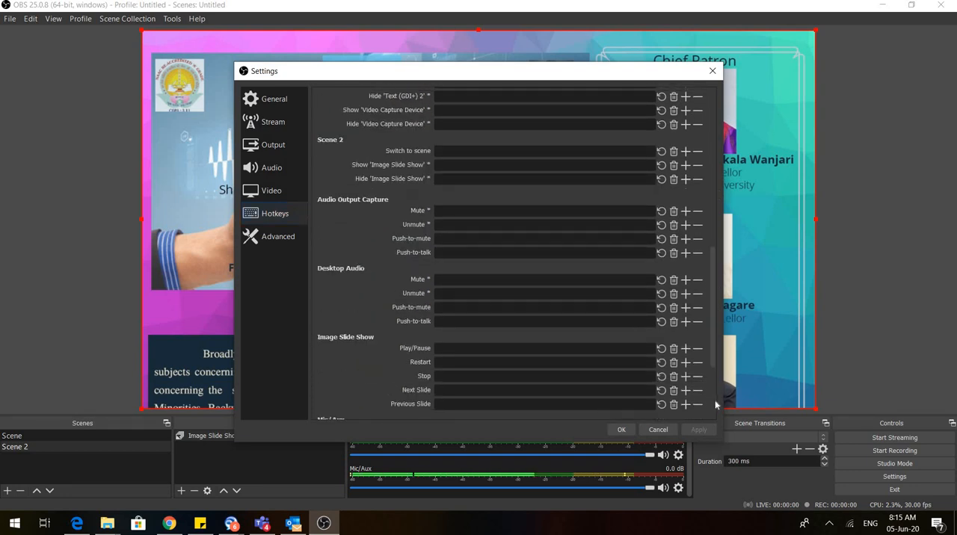
{"action": "scroll", "scroll_direction": "down", "scroll_amount": 3}
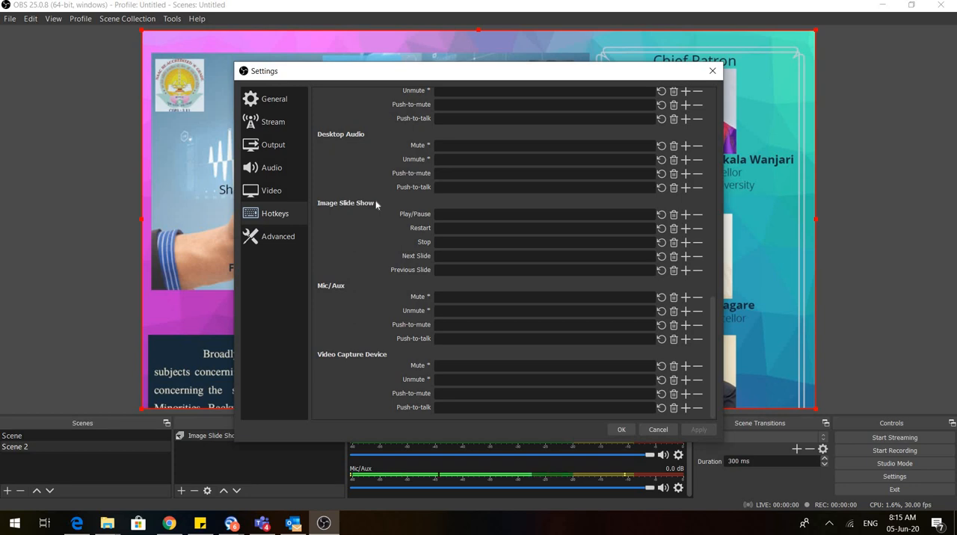
{"action": "mouse_move", "coordinate": [456, 255]}
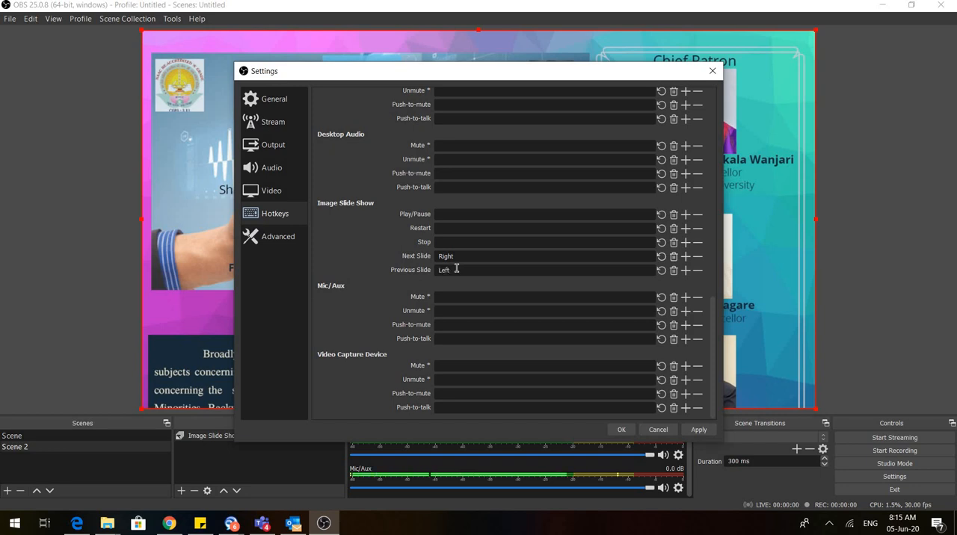
{"action": "left_click", "coordinate": [620, 430]}
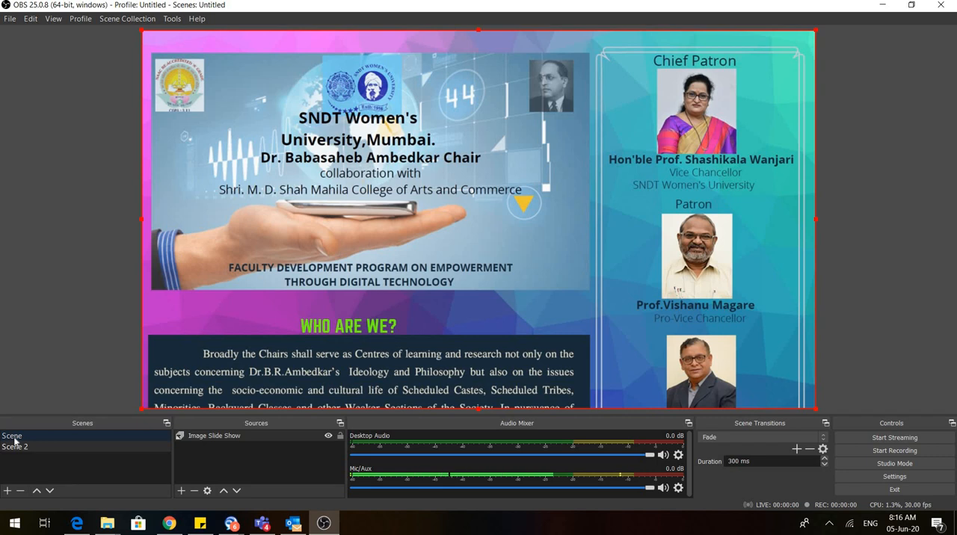
Switch from Scene to Scene 2 and back to the webcam overlay Scene.
{"action": "left_click", "coordinate": [12, 436]}
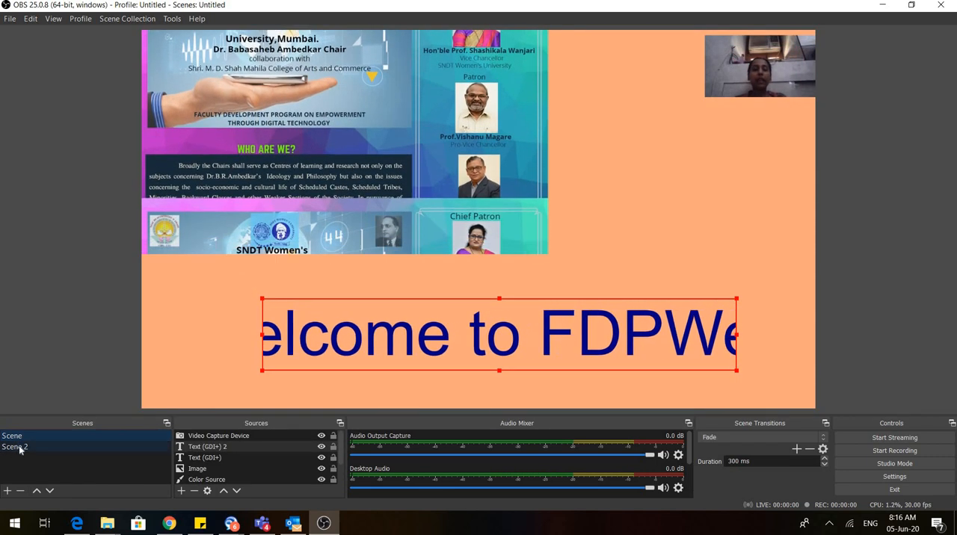
{"action": "left_click", "coordinate": [15, 446]}
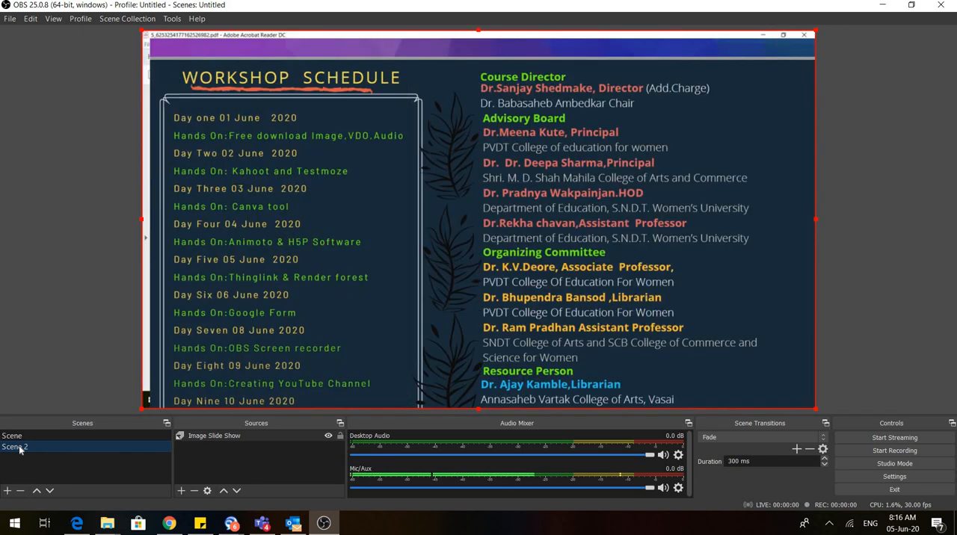
{"action": "left_click", "coordinate": [12, 436]}
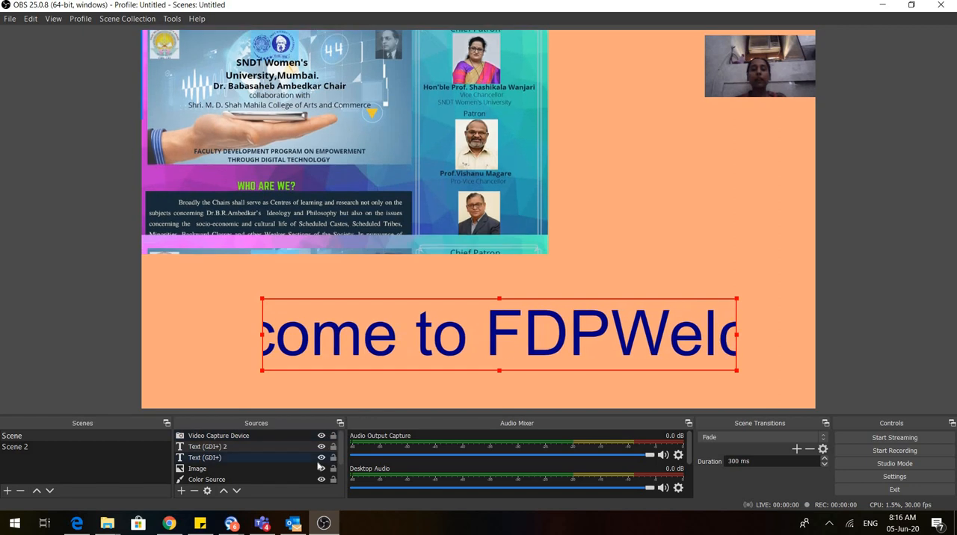
{"action": "left_click", "coordinate": [321, 468]}
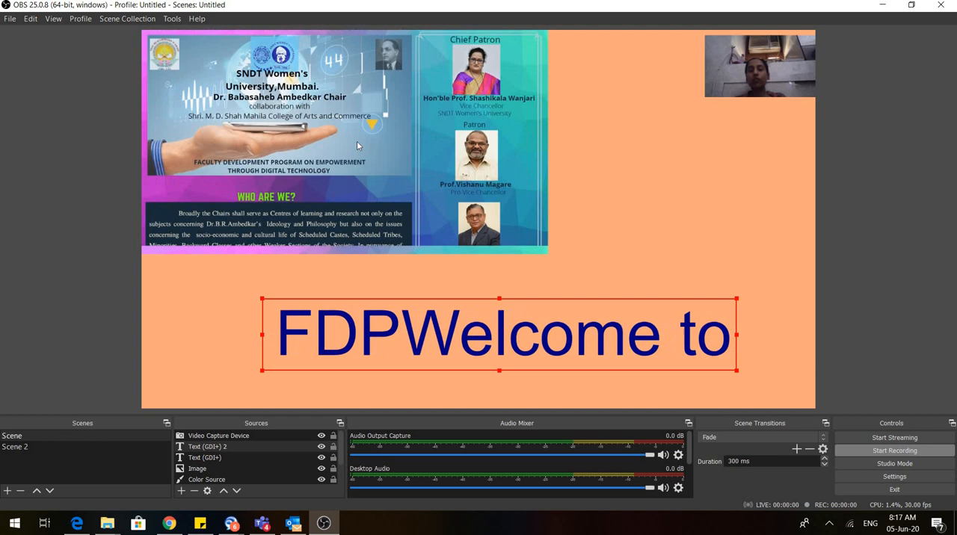
{"action": "left_click", "coordinate": [10, 18]}
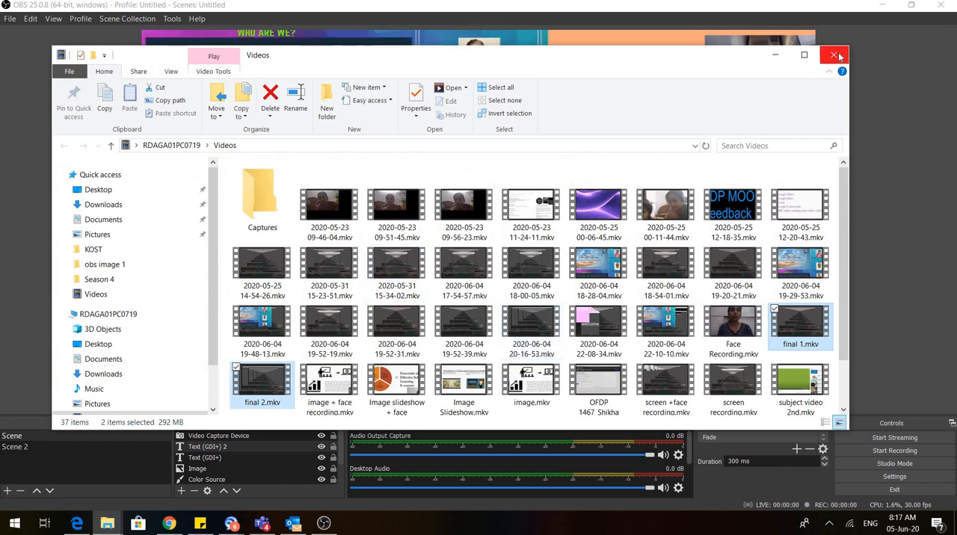
{"action": "left_click", "coordinate": [834, 55]}
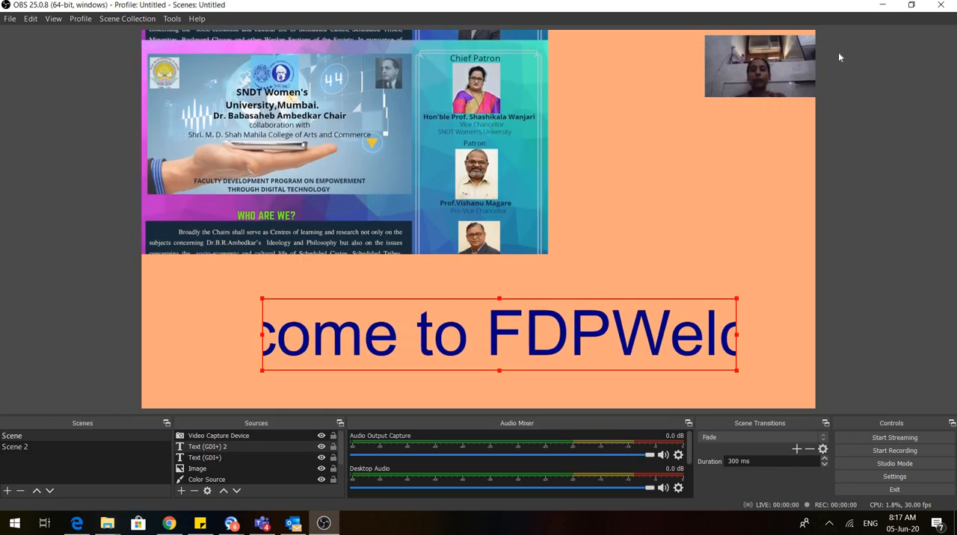